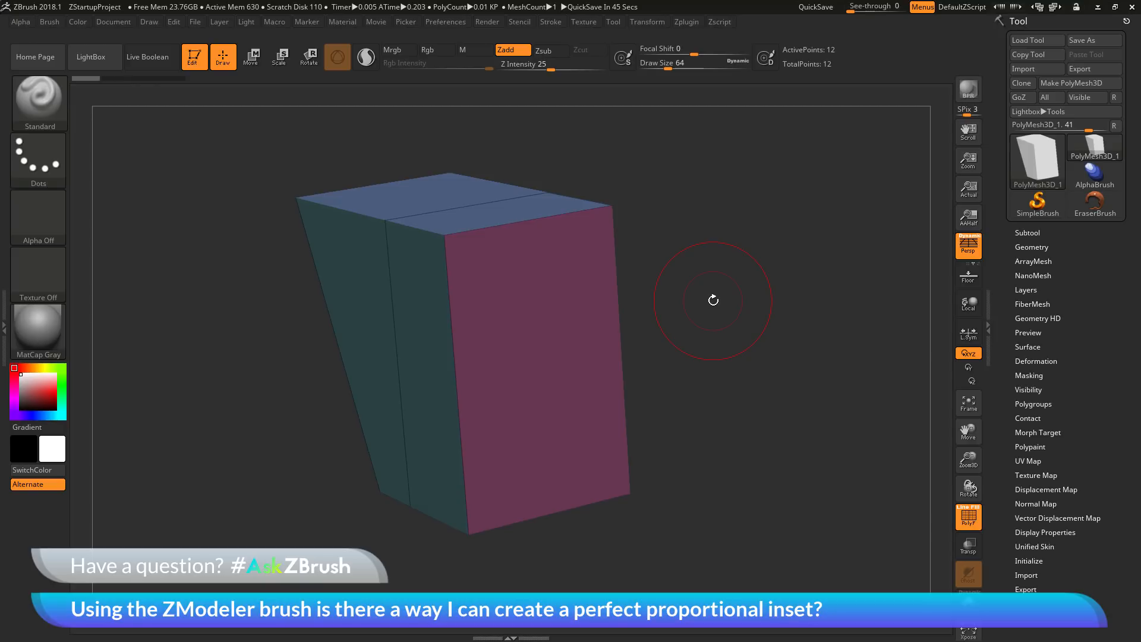
mouse_move(765, 322)
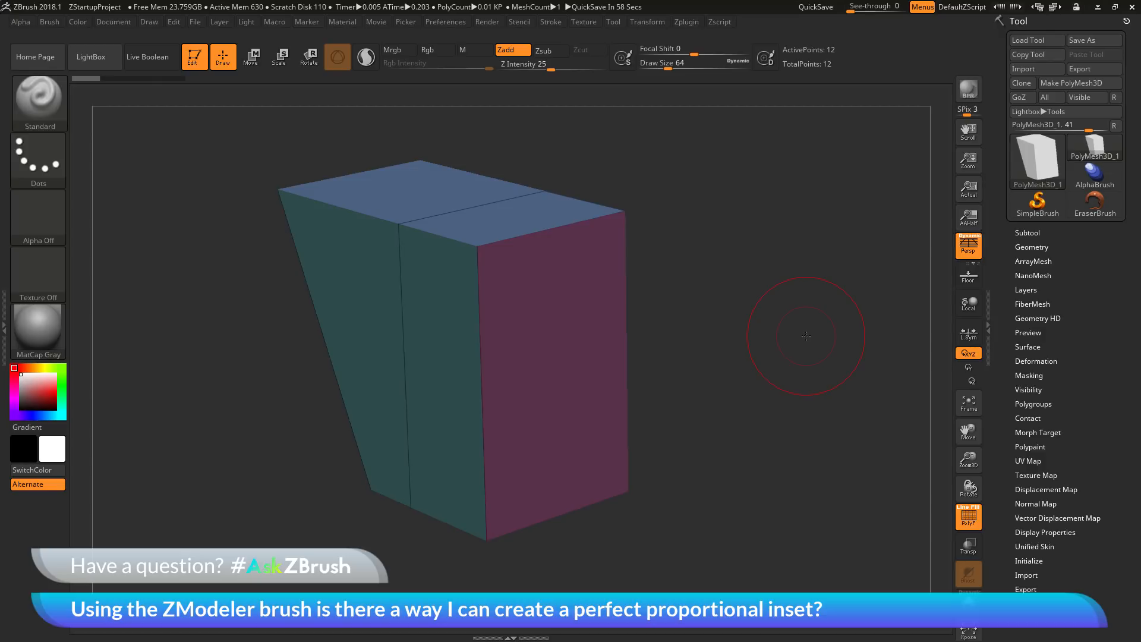
mouse_move(566, 330)
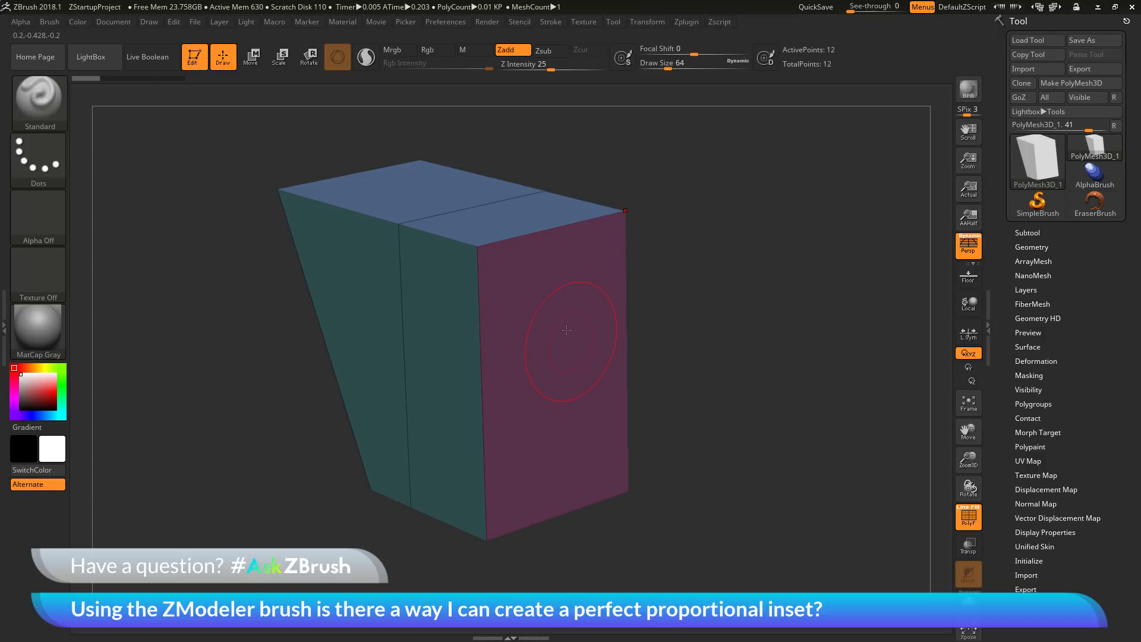
mouse_move(745, 376)
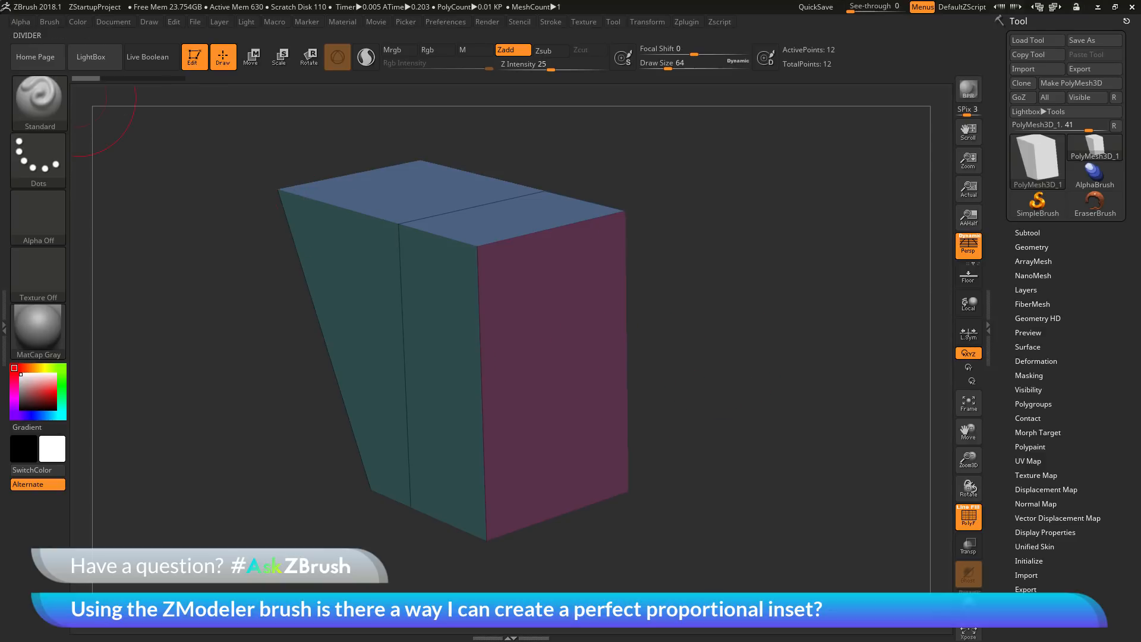
mouse_move(38, 103)
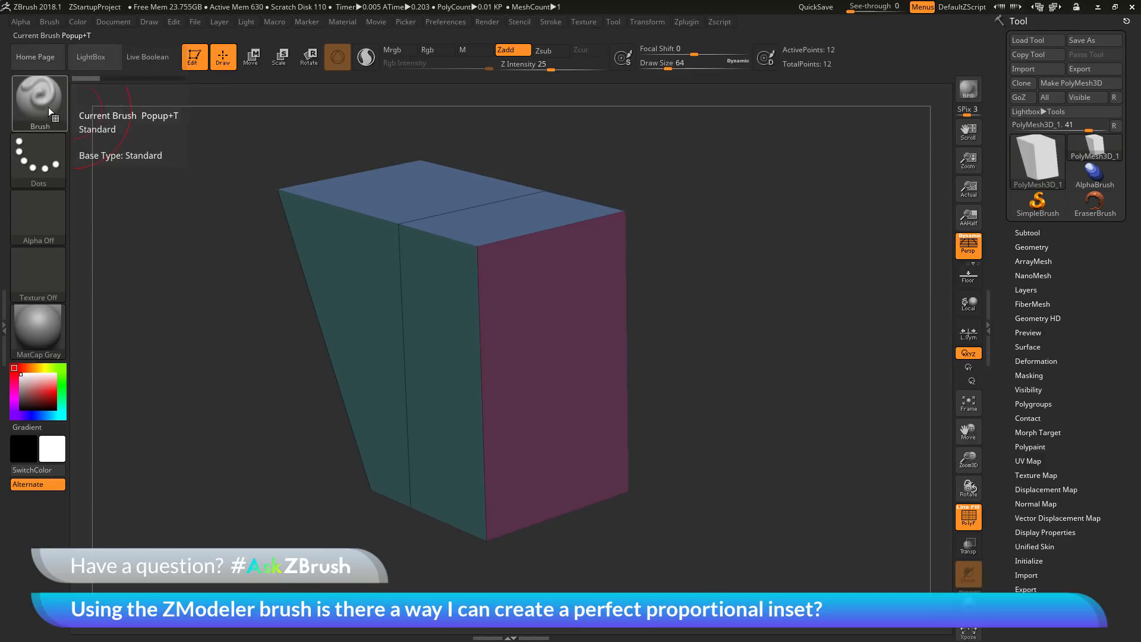
Select the ZModeler brush from the brush palette for editing the box
click(39, 102)
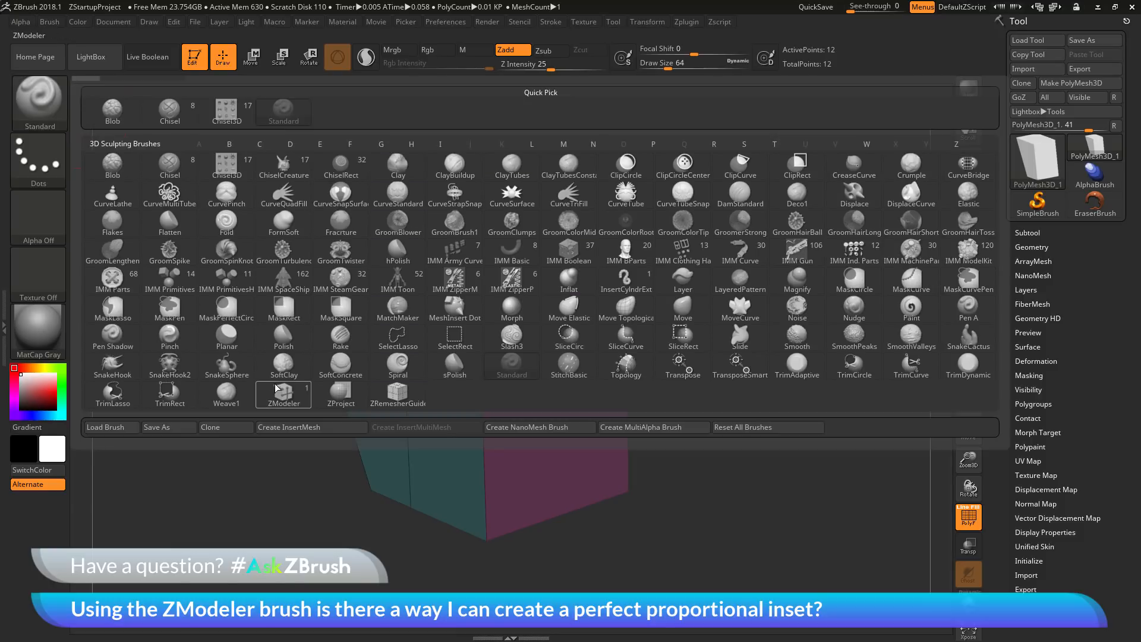
mouse_move(283, 394)
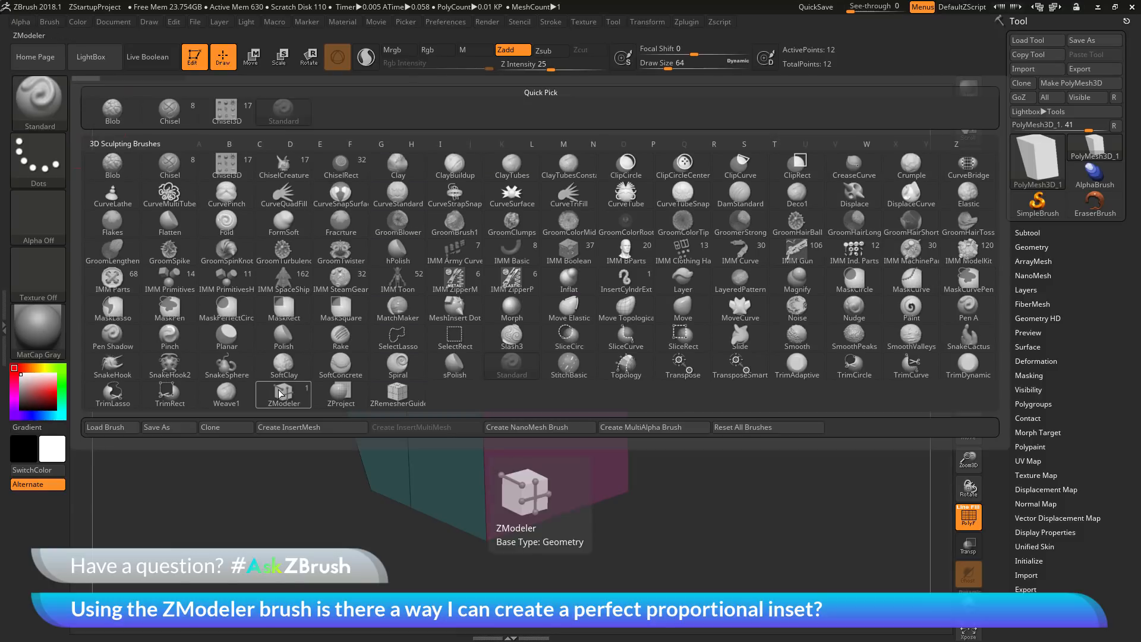
click(283, 394)
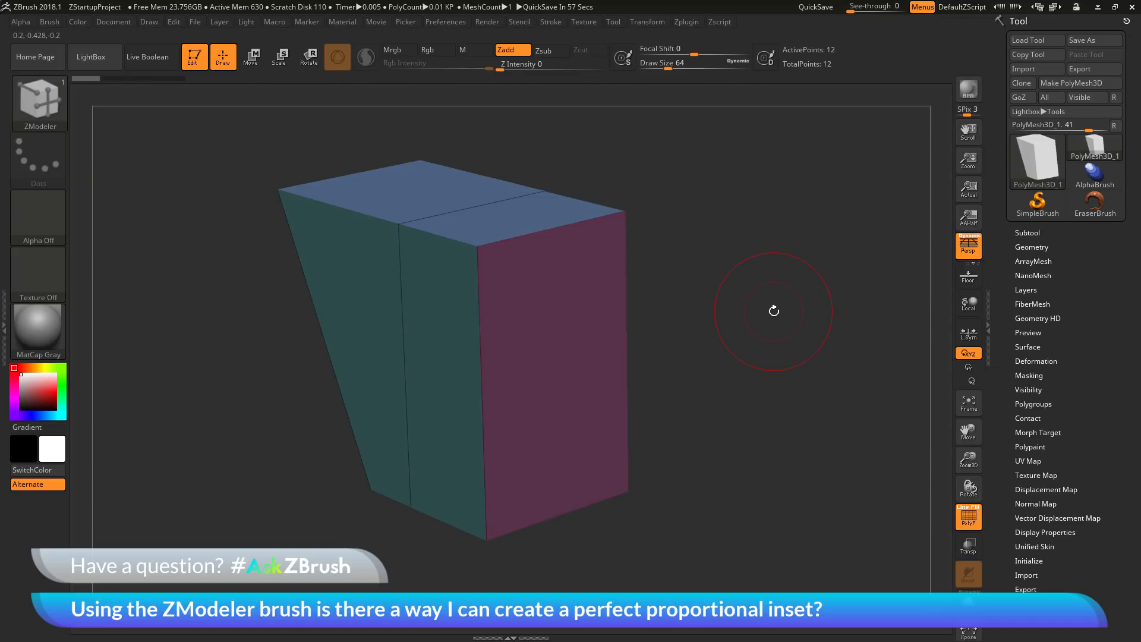
mouse_move(706, 398)
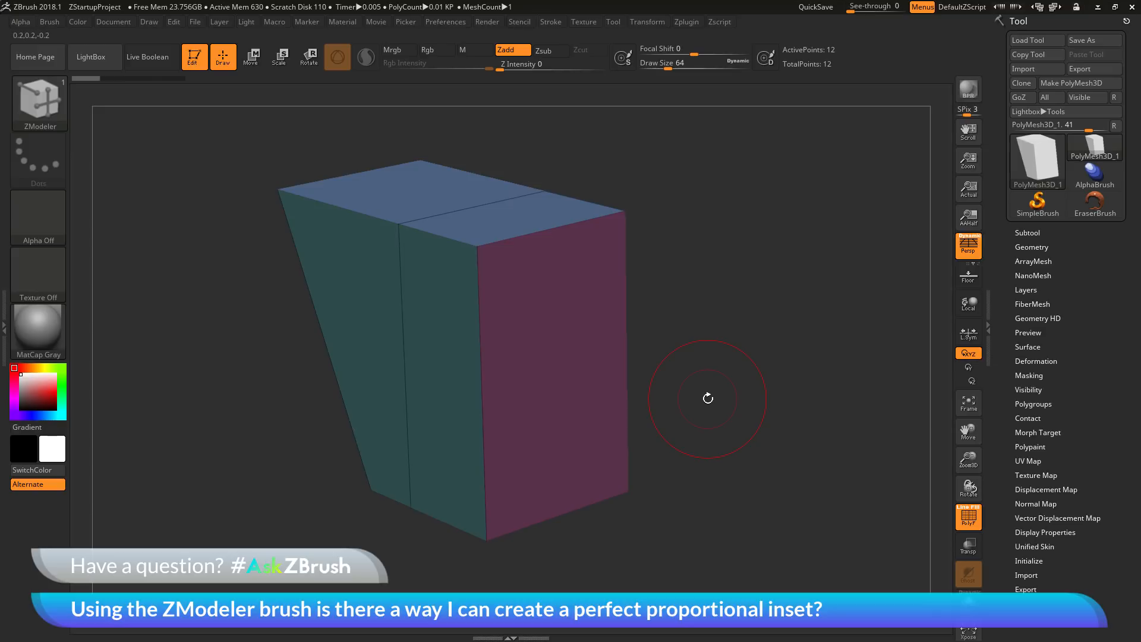
mouse_move(576, 332)
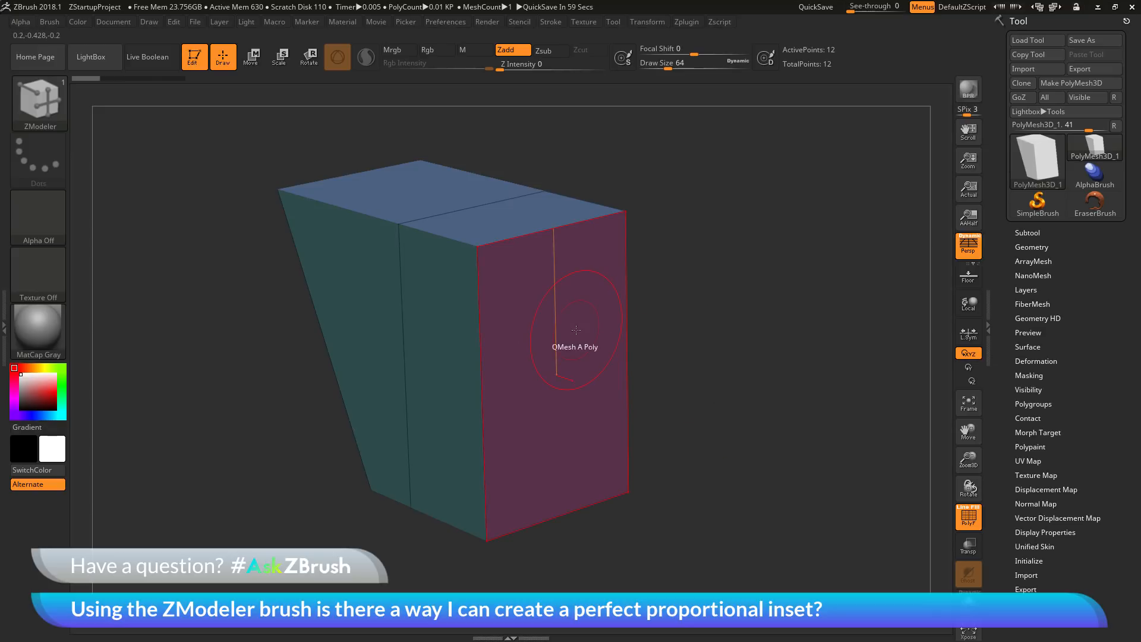
mouse_move(473, 240)
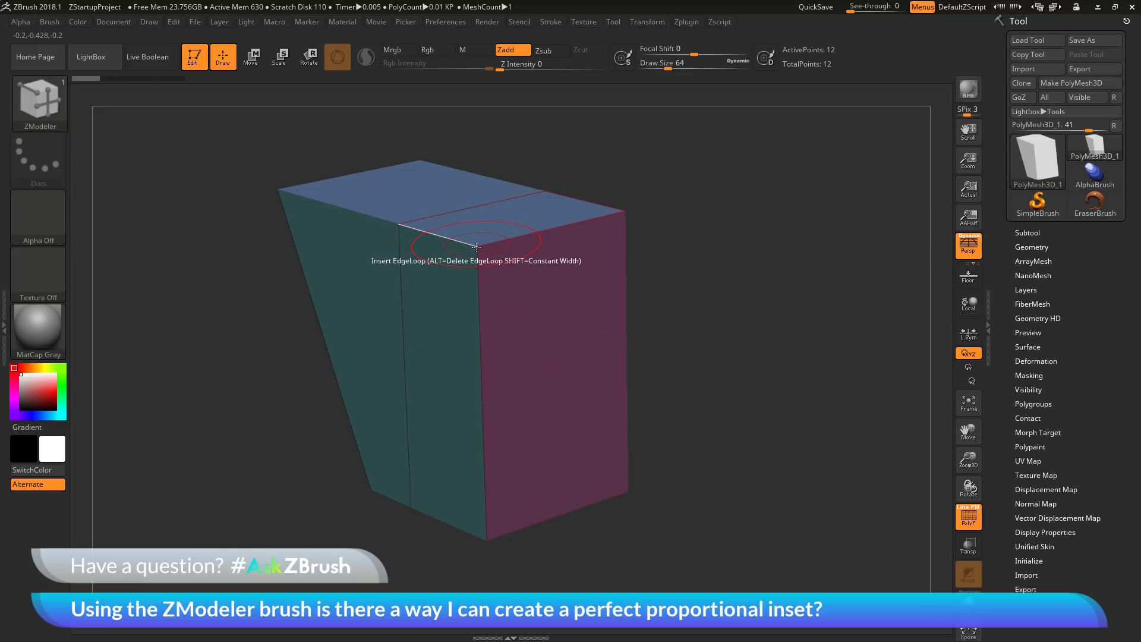
mouse_move(529, 326)
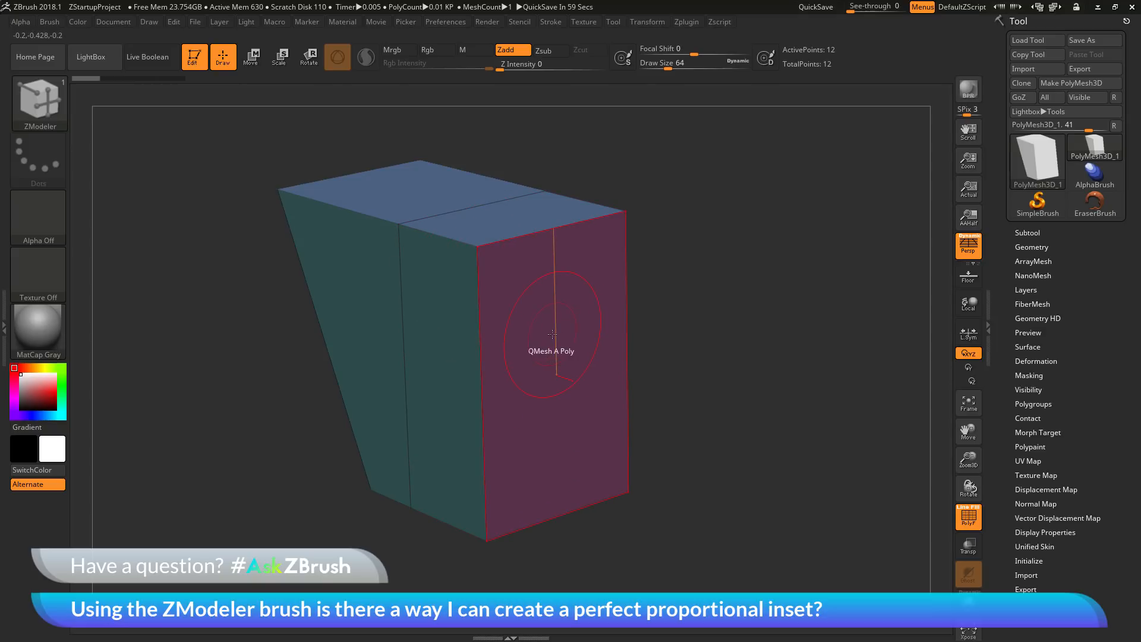
Set ZModeler's polygon action to Inset on A Single Poly with Inset Each Poly
click(550, 332)
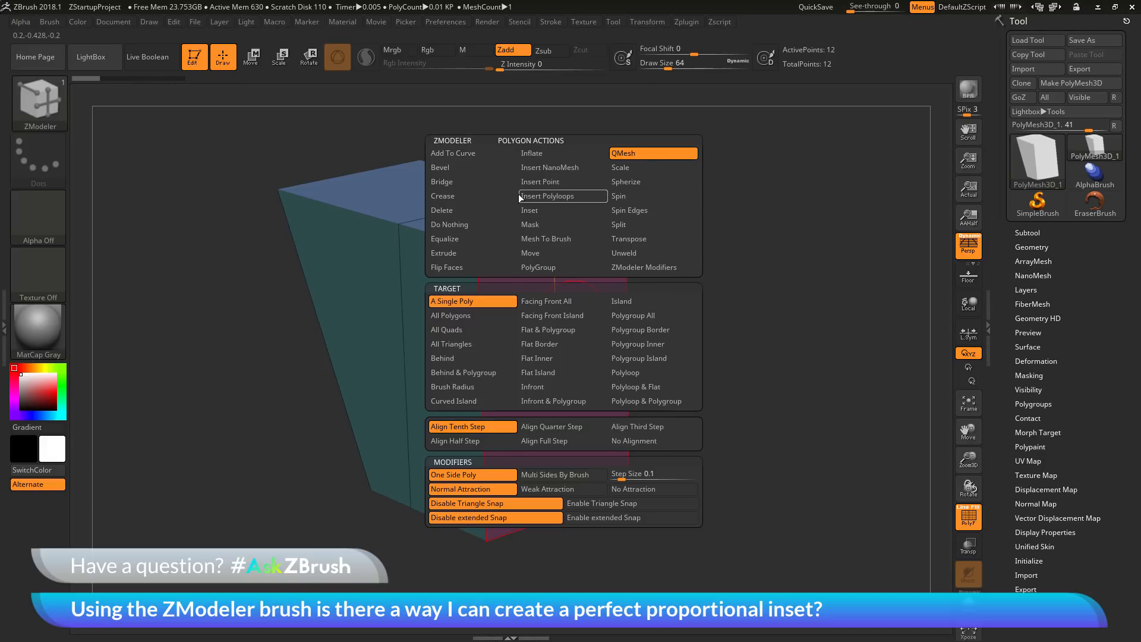
mouse_move(537, 268)
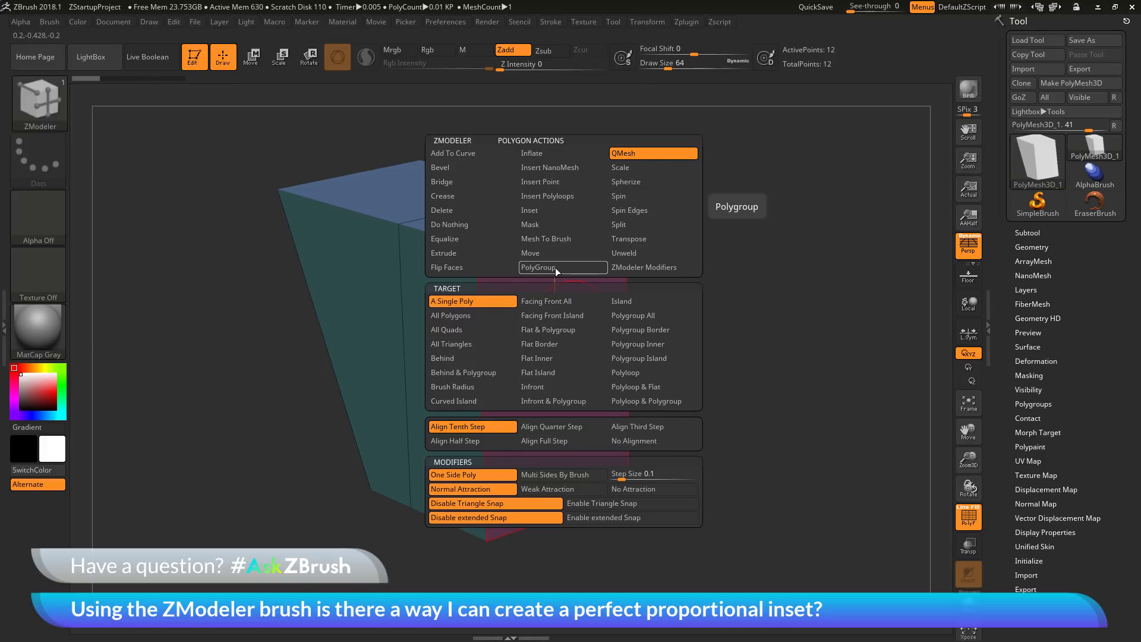
mouse_move(563, 315)
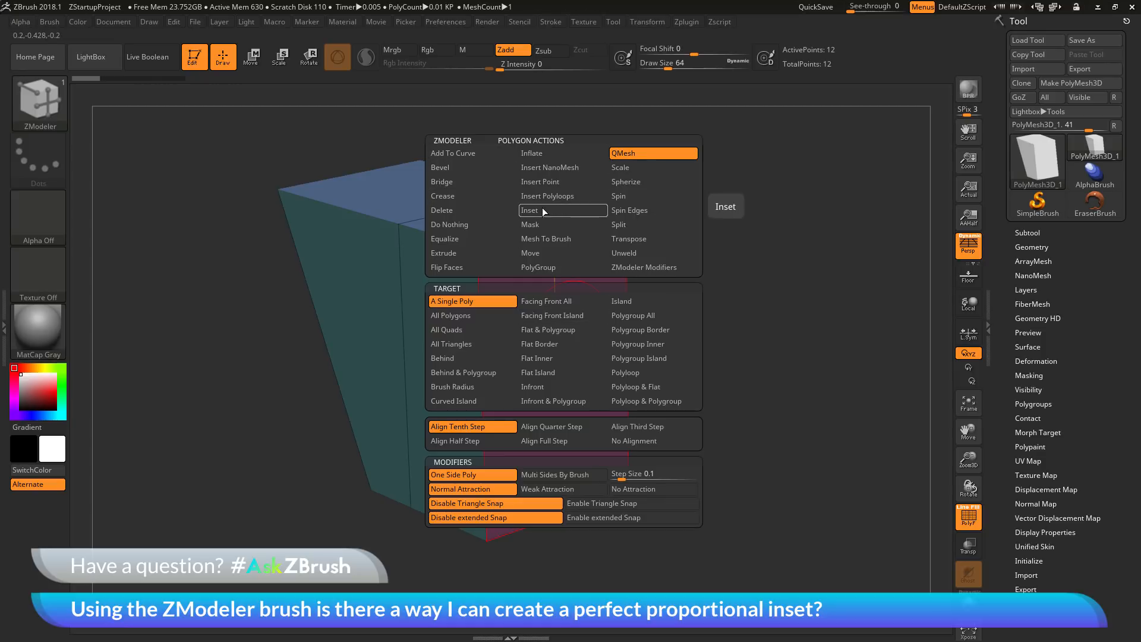
click(530, 210)
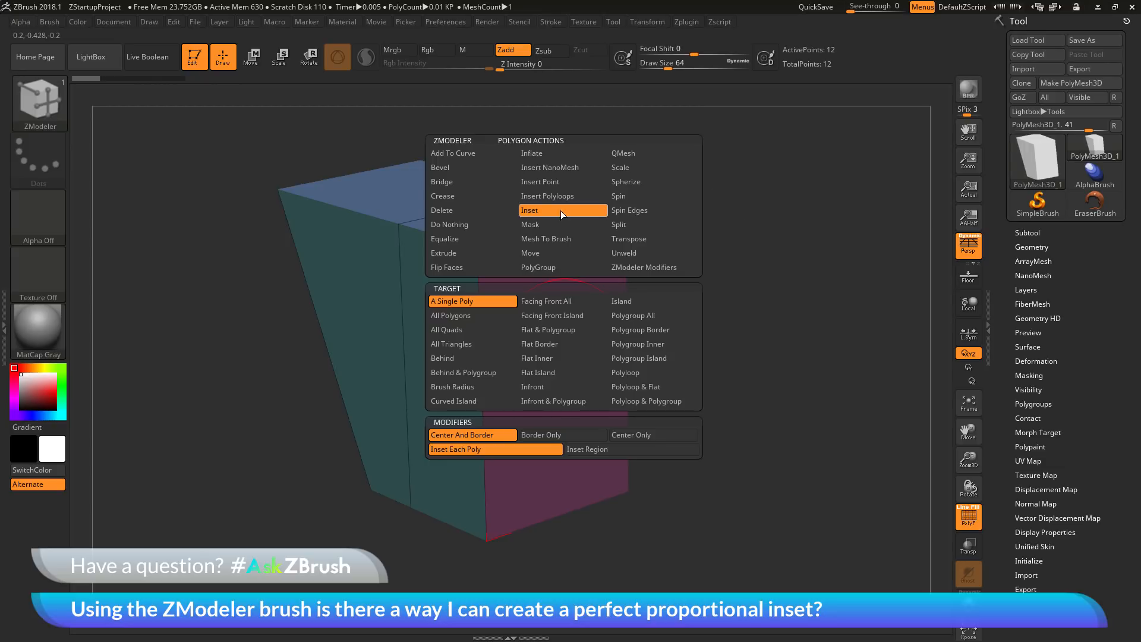
mouse_move(473, 301)
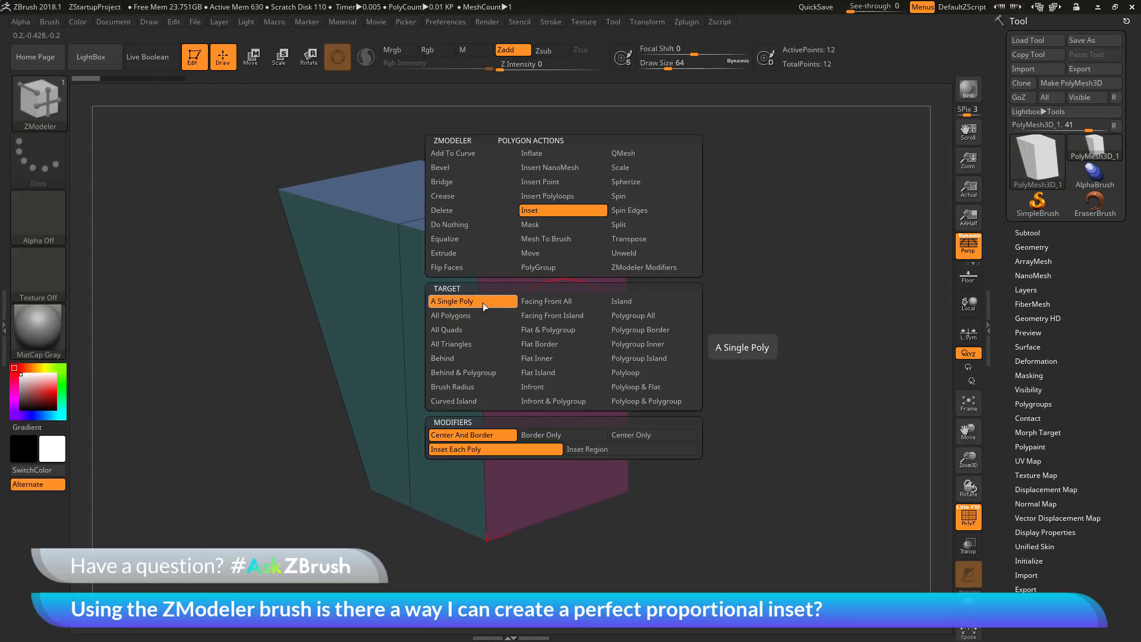
mouse_move(488, 450)
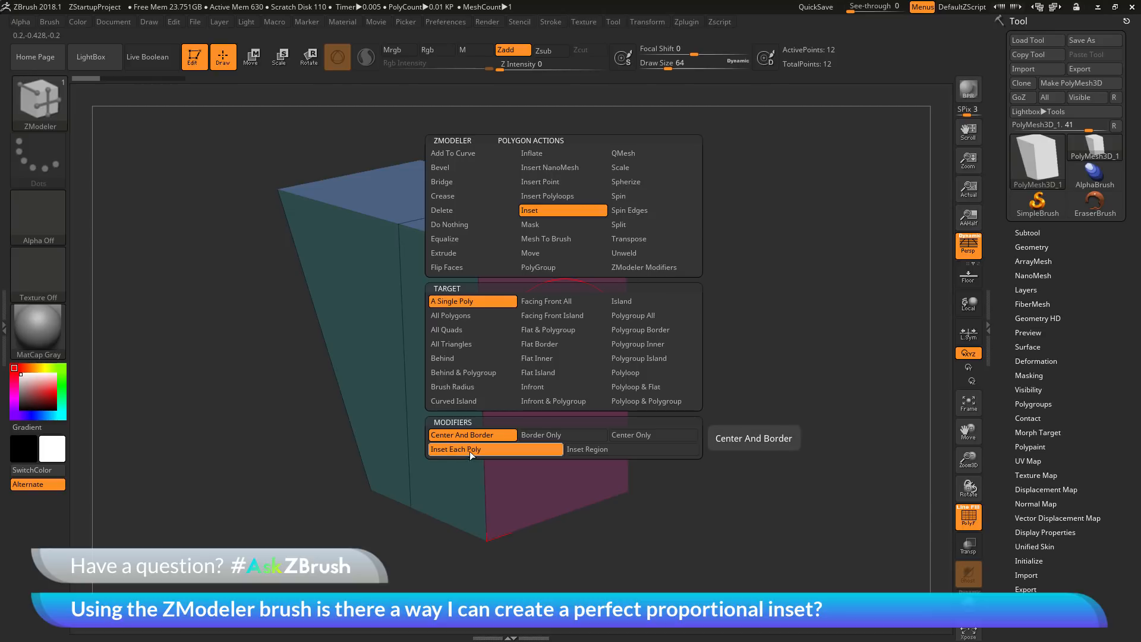
mouse_move(472, 449)
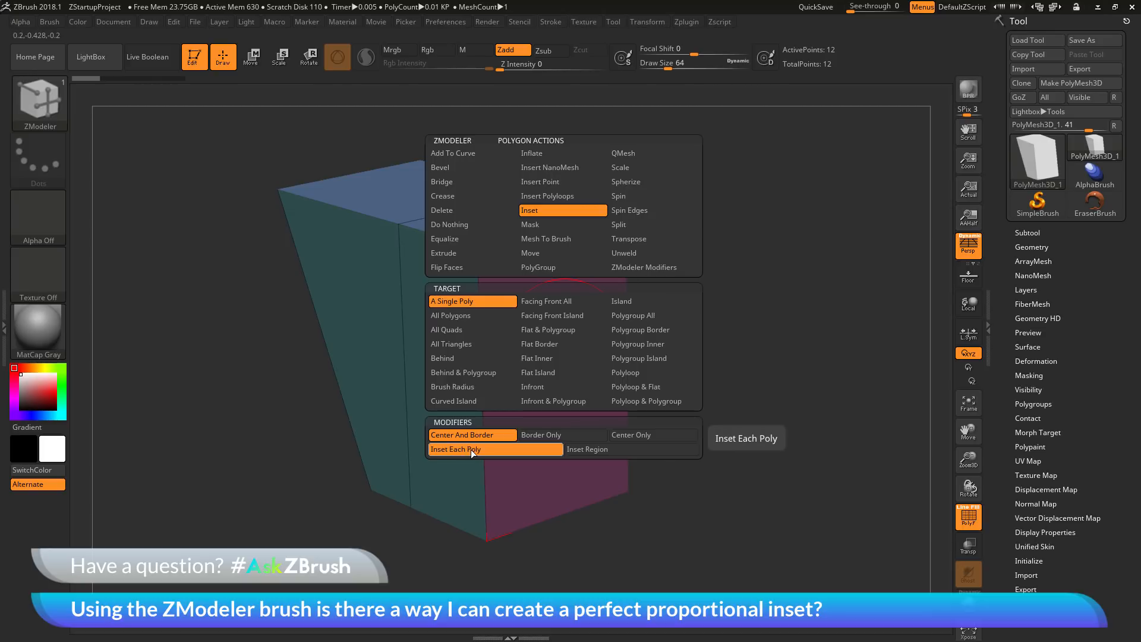
click(456, 450)
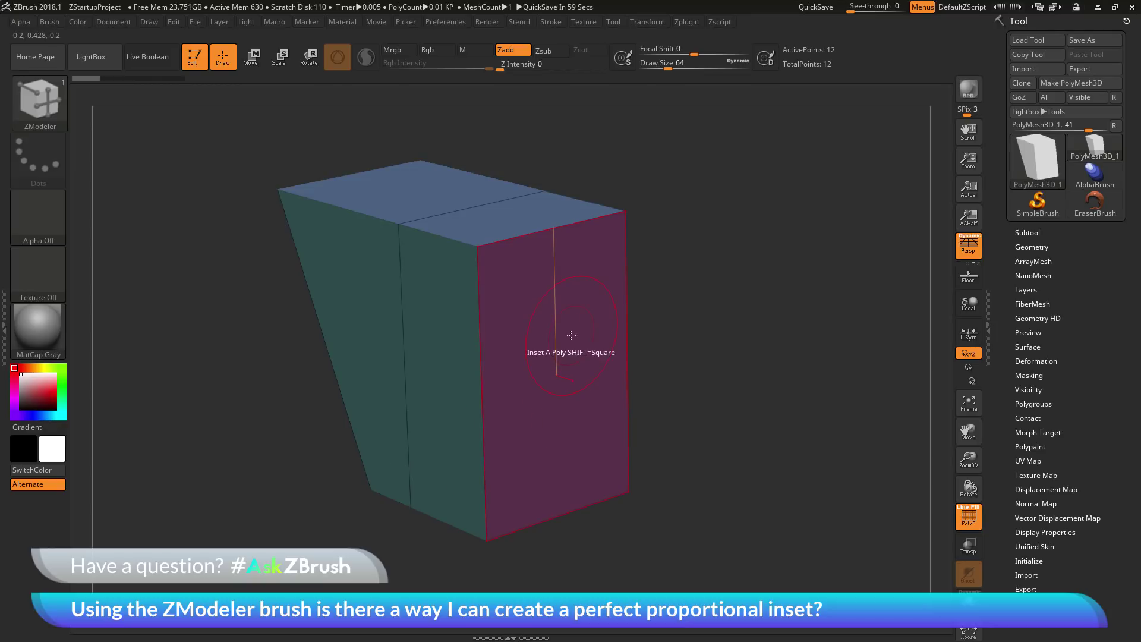
mouse_move(611, 361)
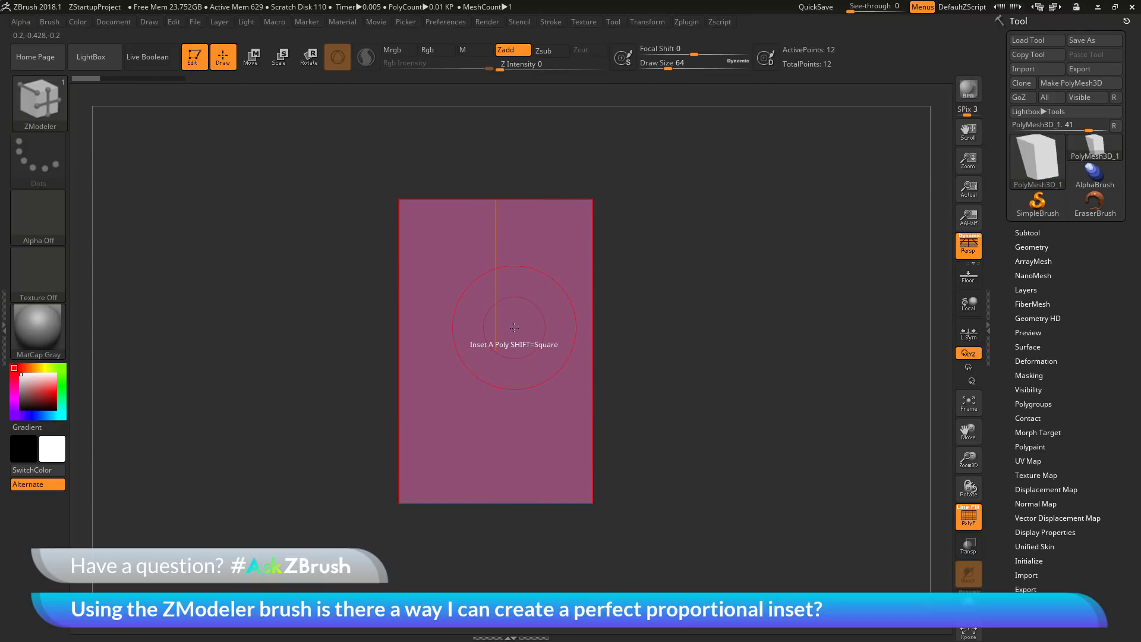
Inset the box's pink front polygon, giving a bordered inner panel
click(514, 328)
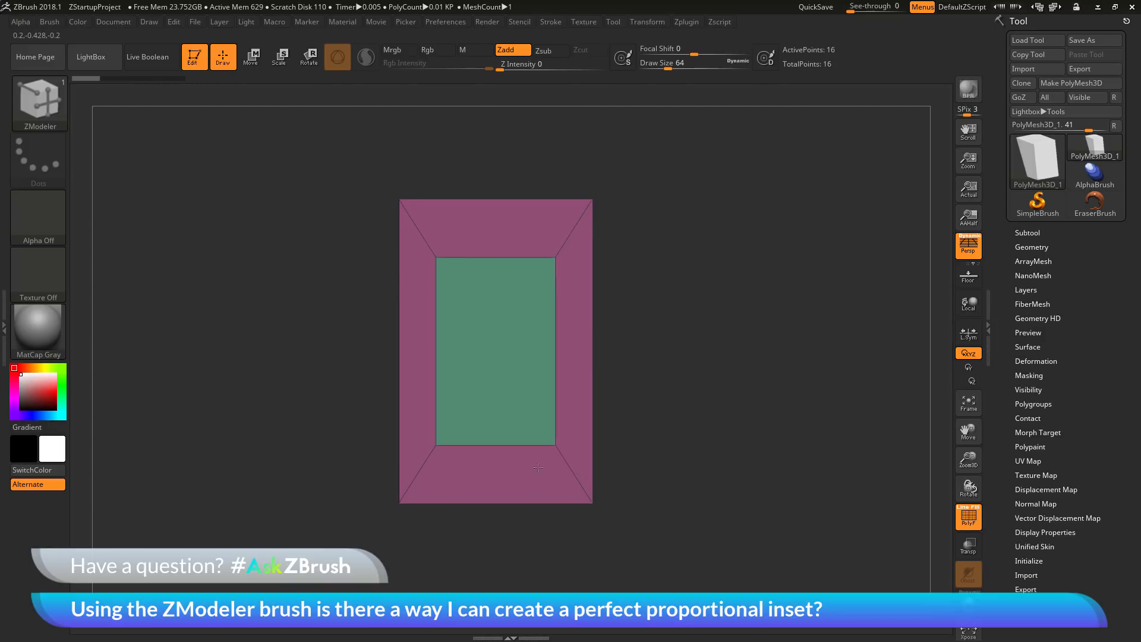
mouse_move(495, 318)
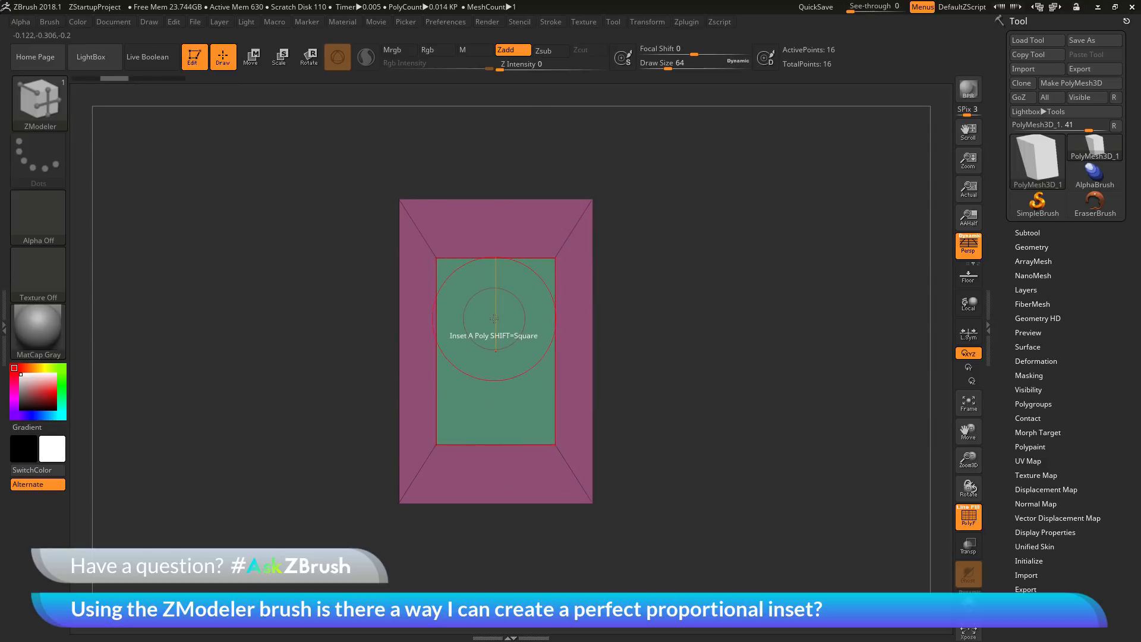
mouse_move(469, 381)
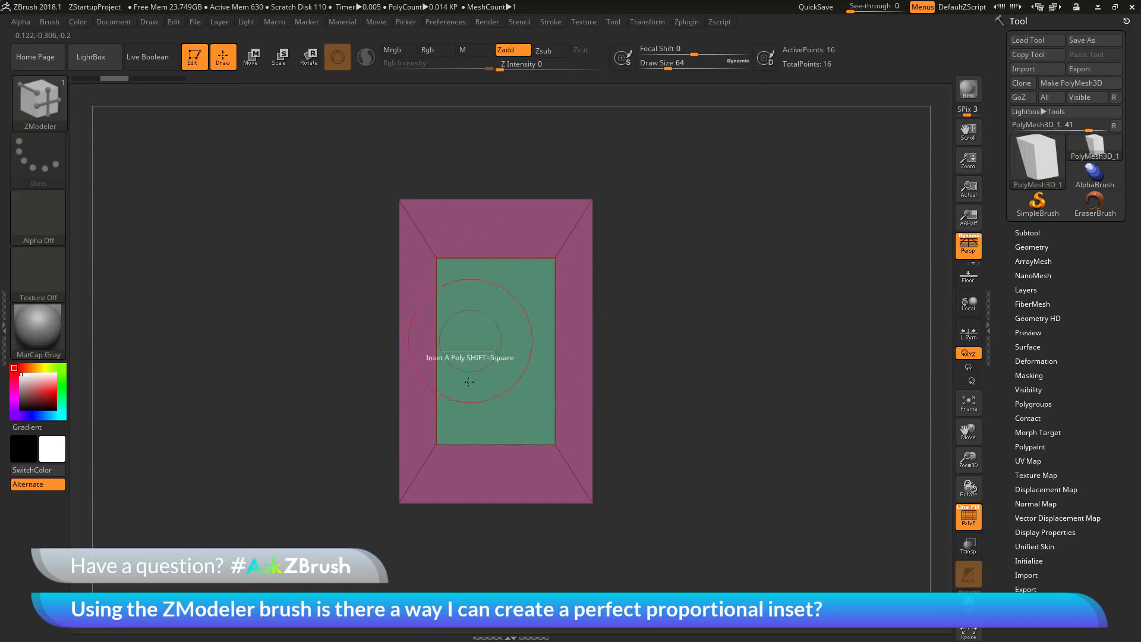
mouse_move(413, 329)
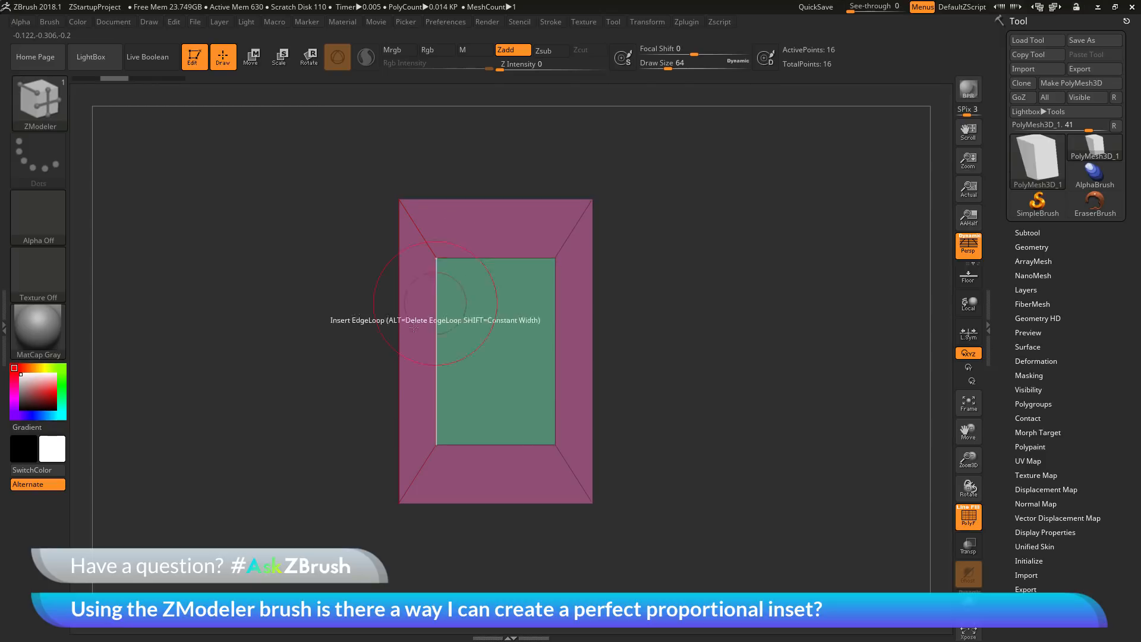
mouse_move(775, 364)
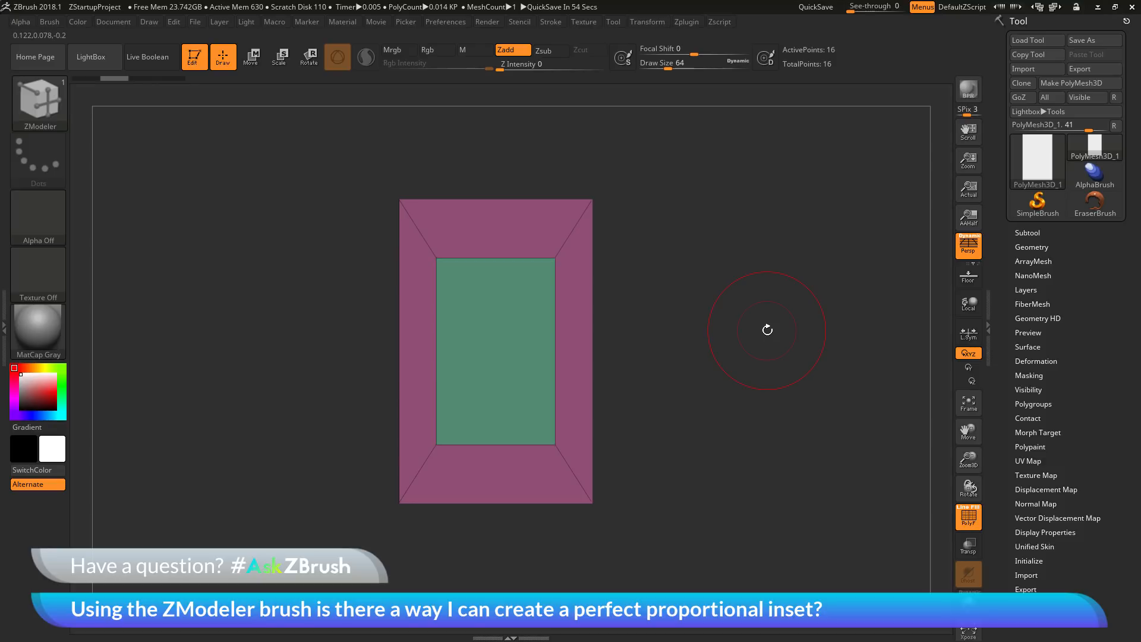
mouse_move(508, 310)
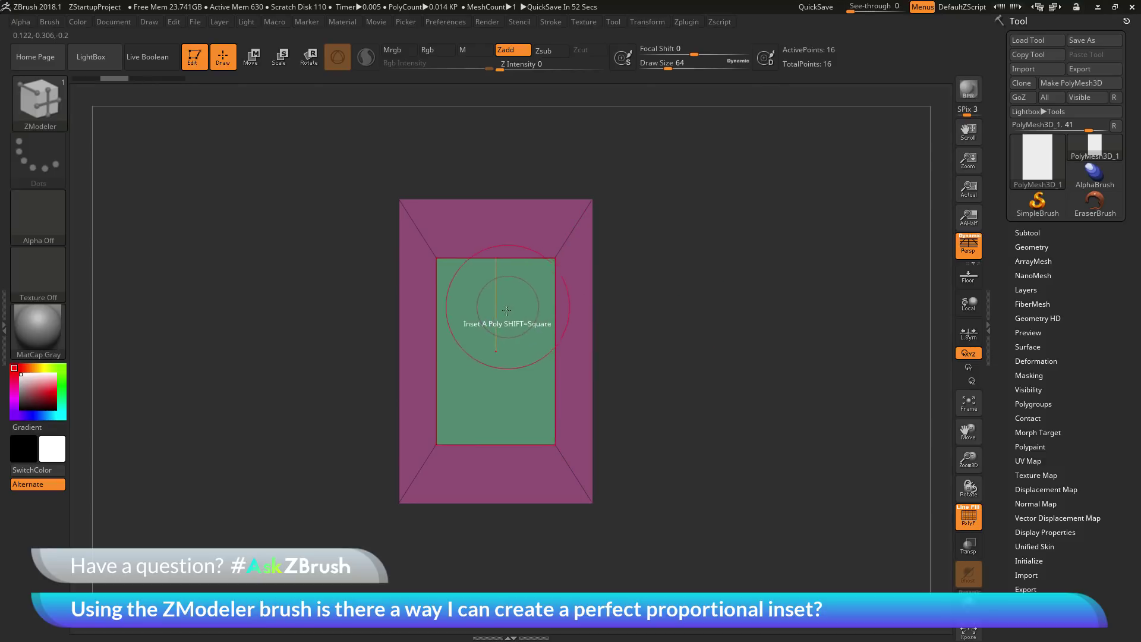
mouse_move(500, 216)
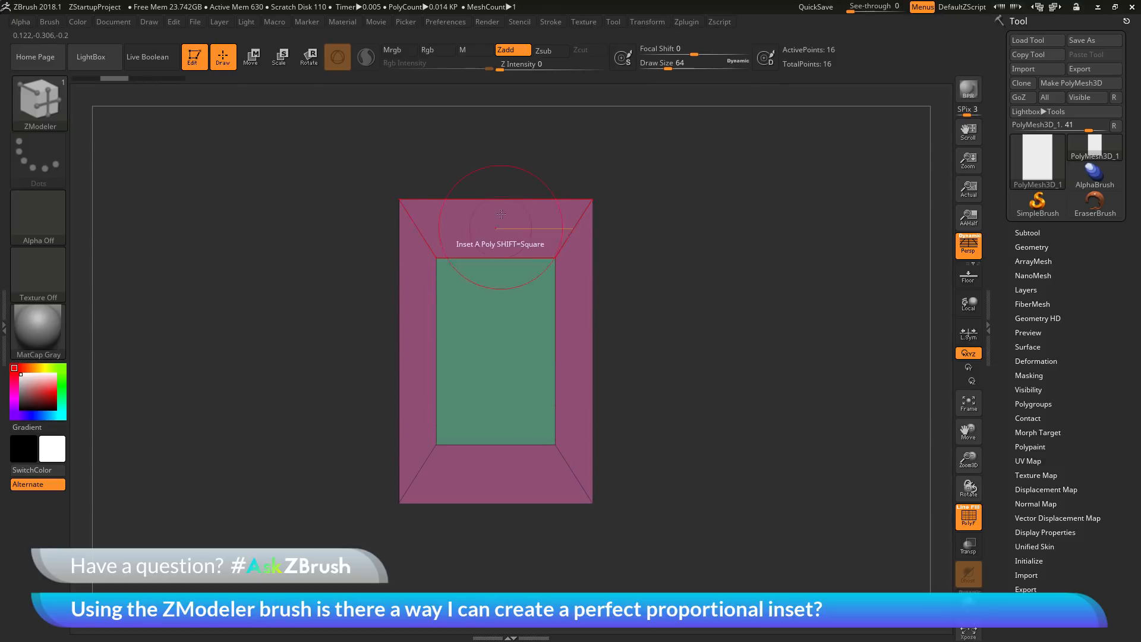
mouse_move(501, 259)
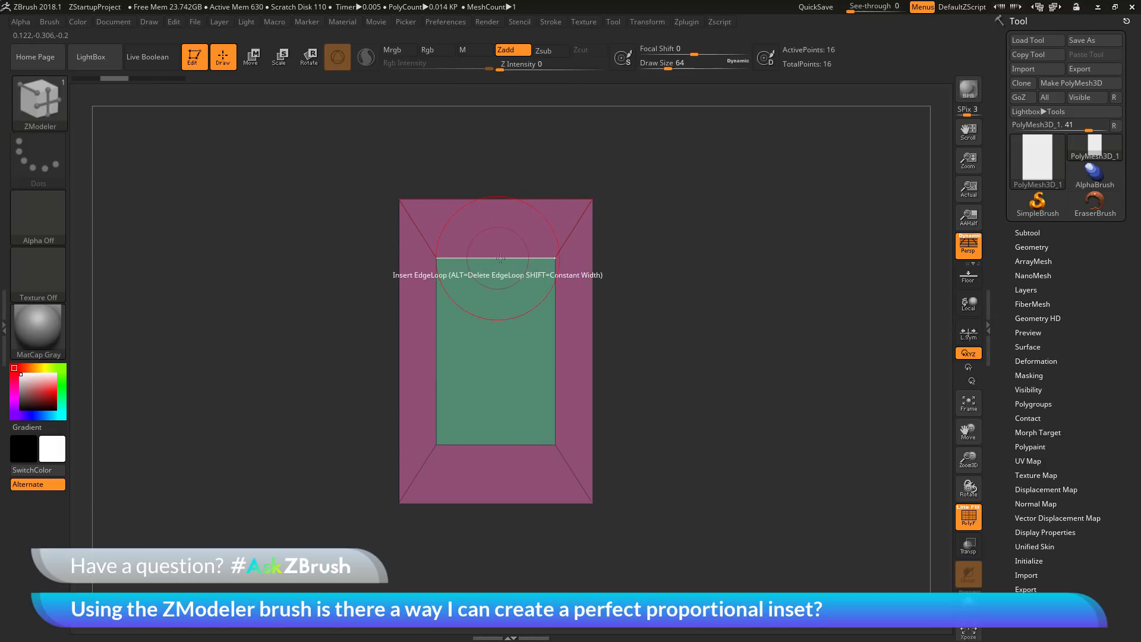
mouse_move(556, 365)
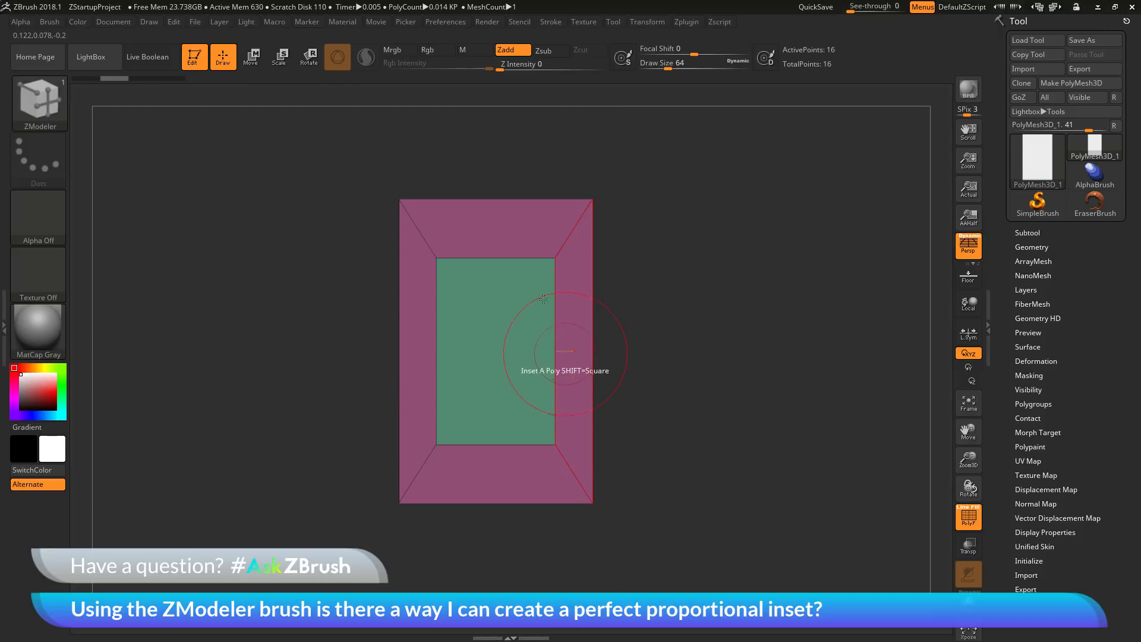
mouse_move(480, 370)
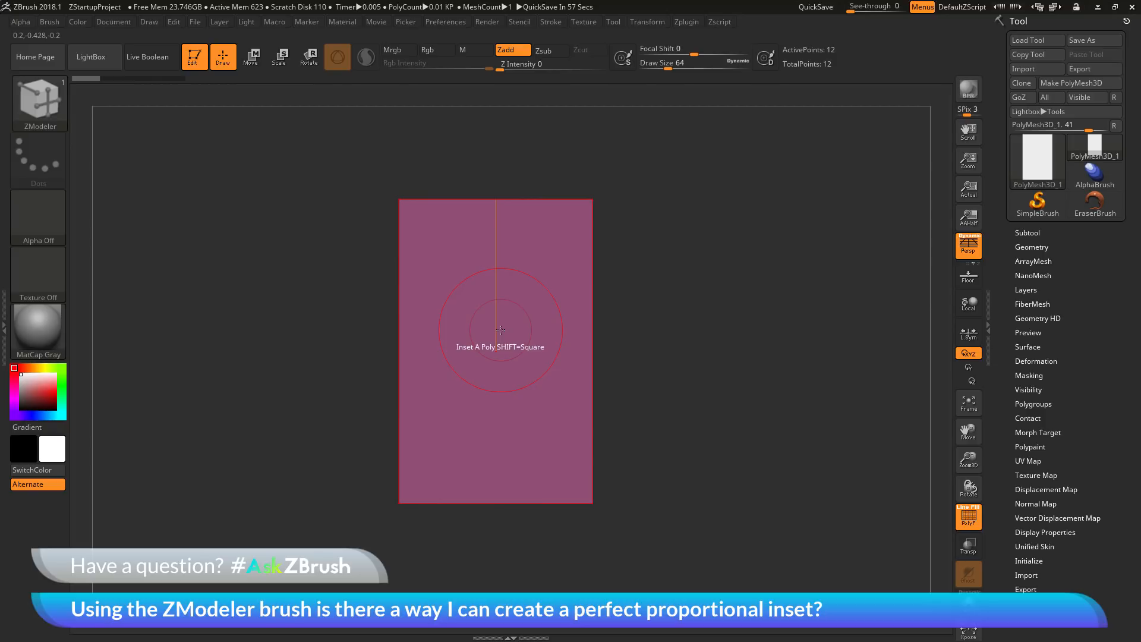
mouse_move(491, 328)
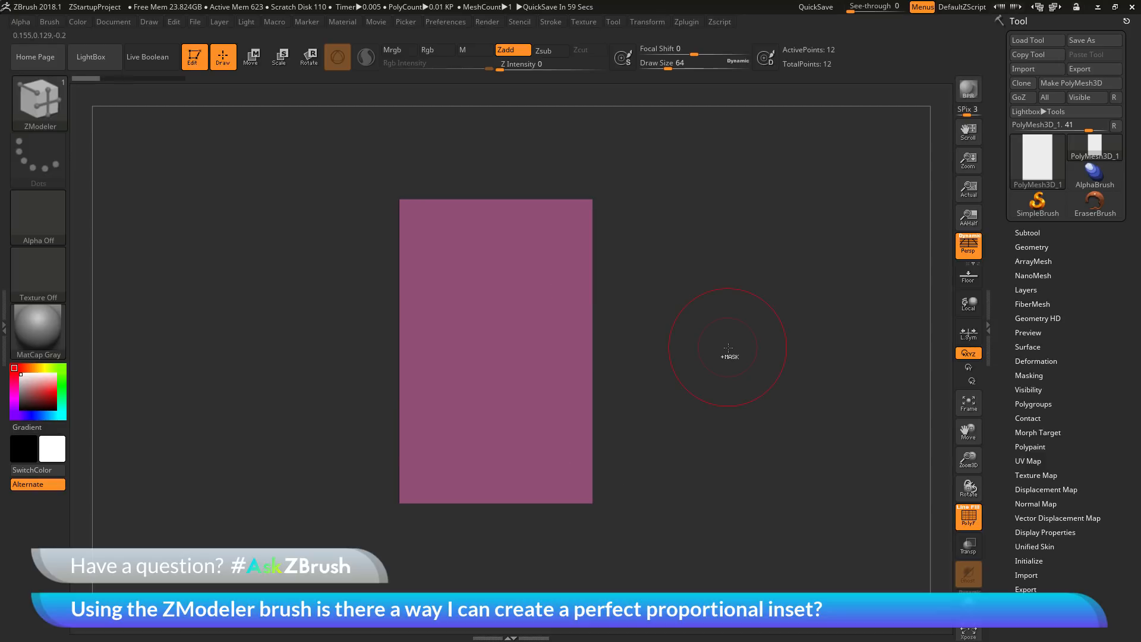
mouse_move(510, 361)
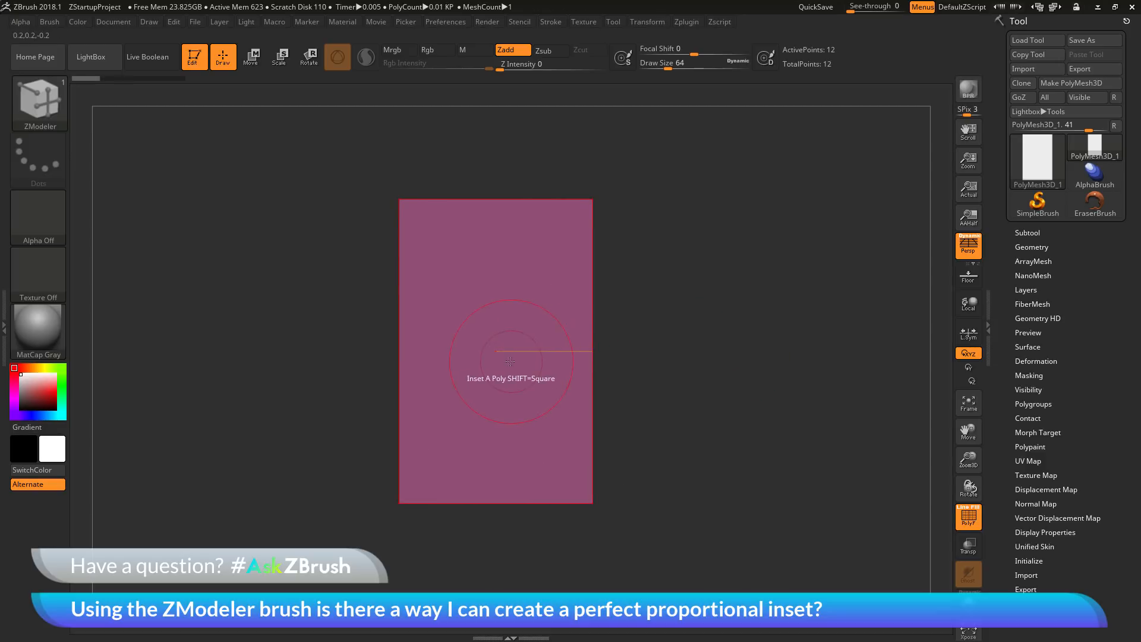
Inset the front polygon with Shift held for an even-width border on all sides
click(510, 356)
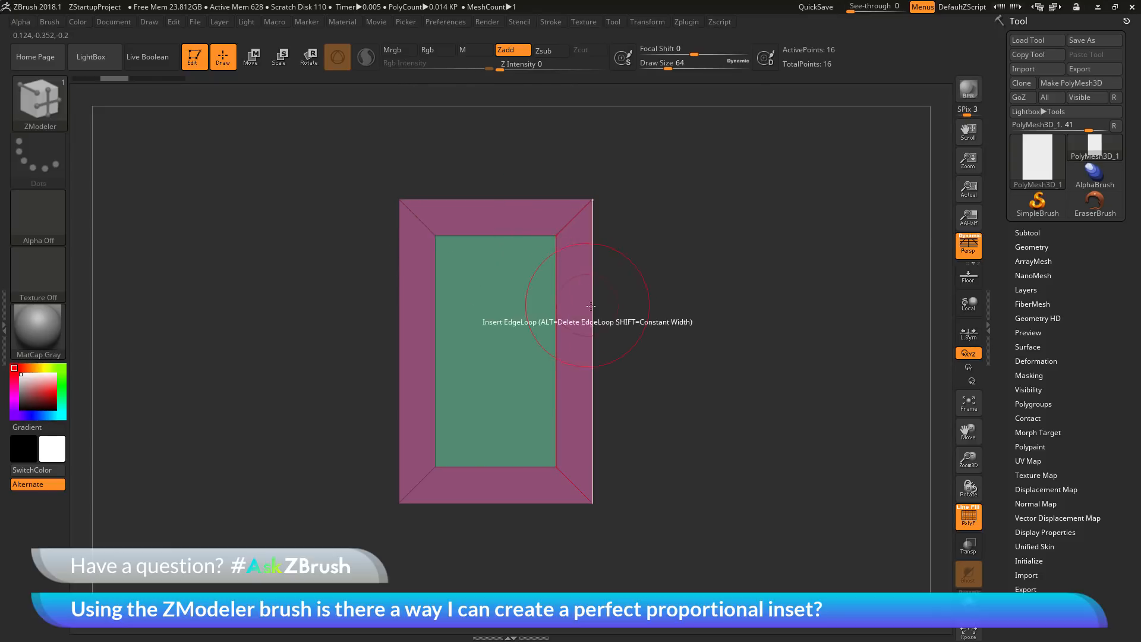
mouse_move(432, 393)
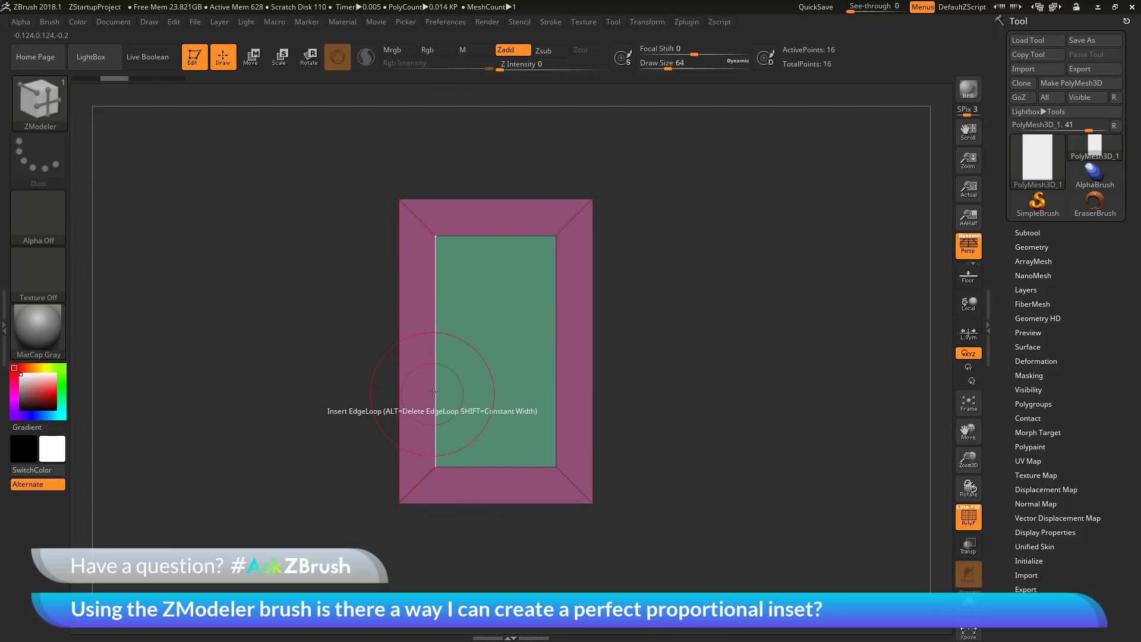
mouse_move(497, 200)
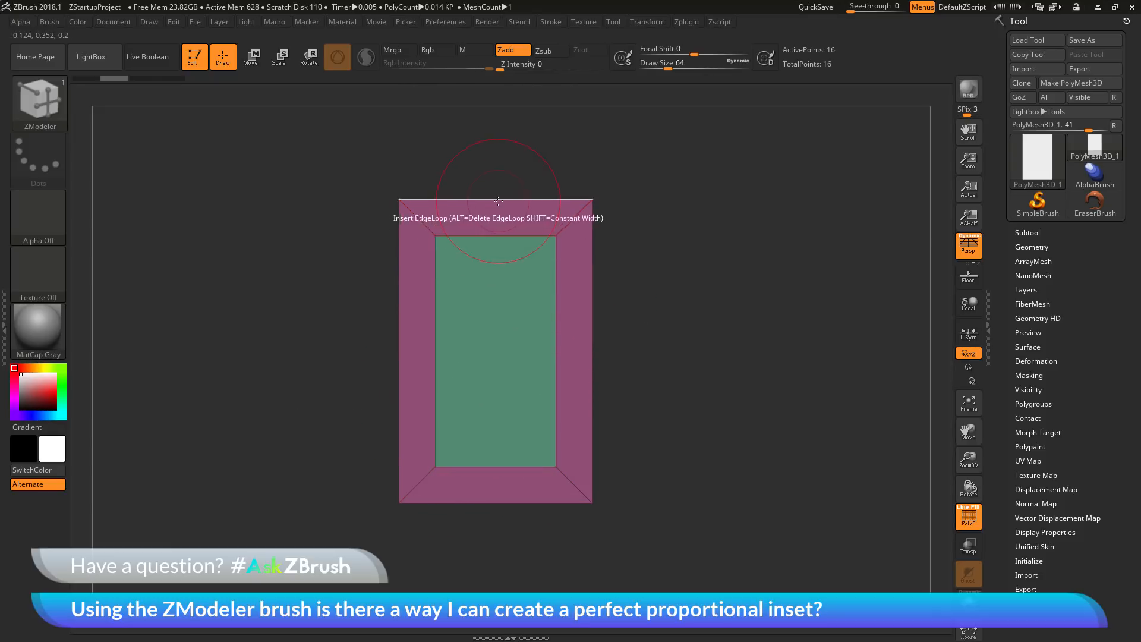
mouse_move(494, 233)
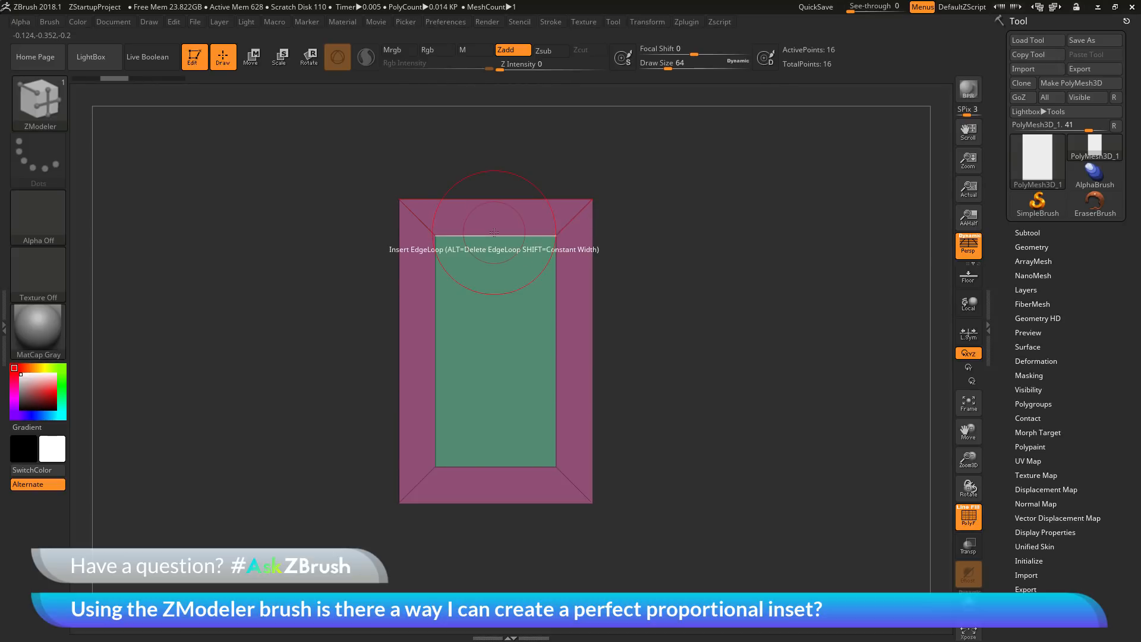
mouse_move(510, 356)
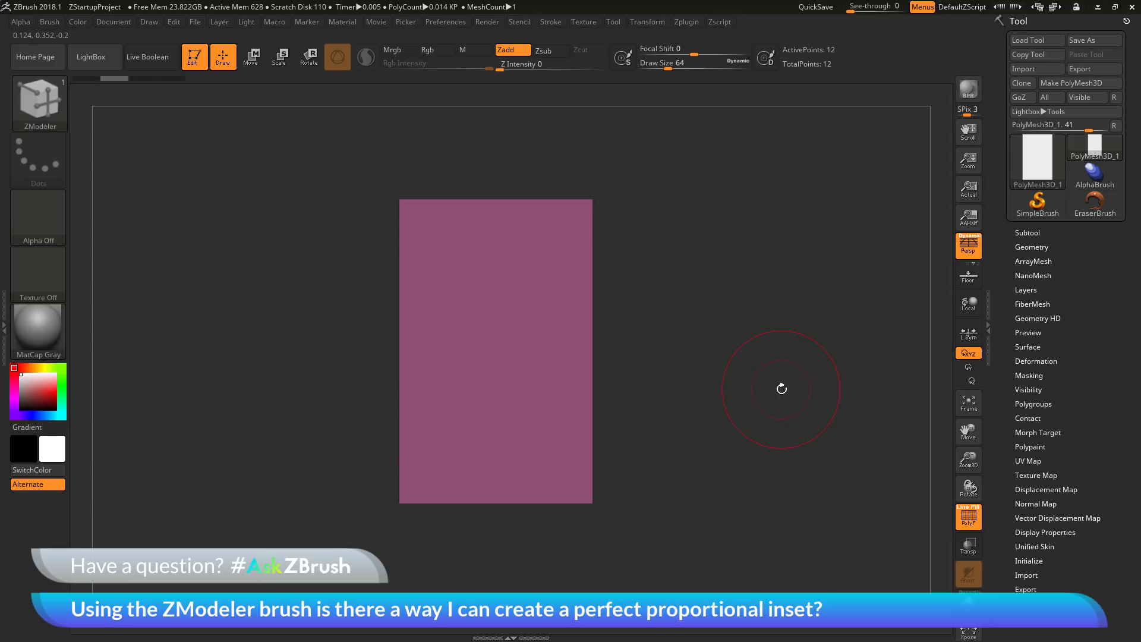
mouse_move(472, 329)
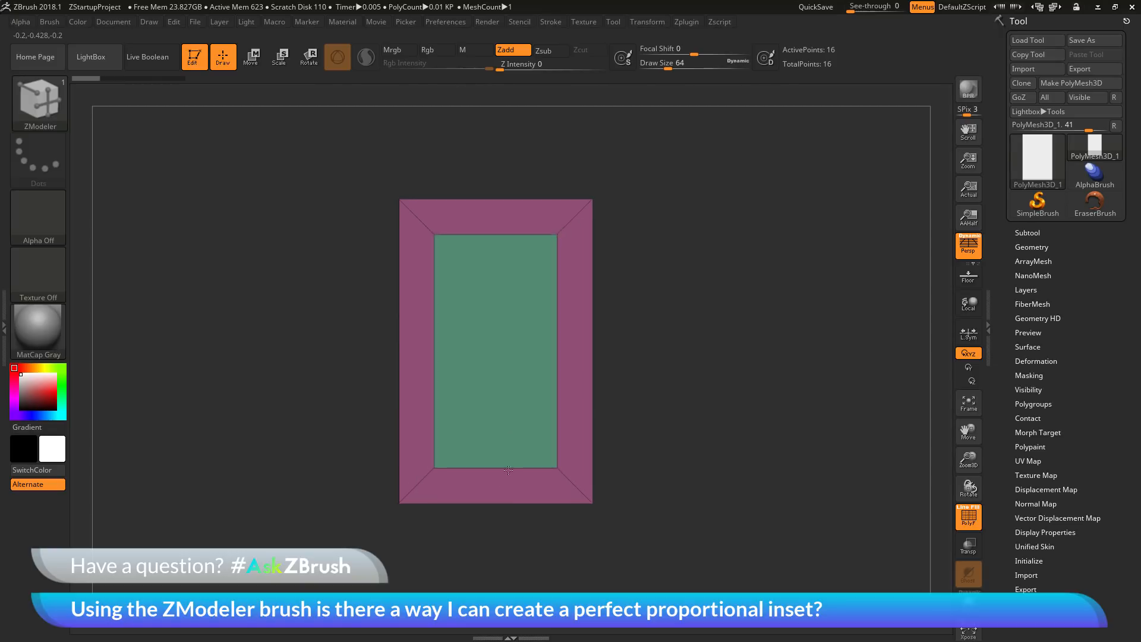
mouse_move(484, 306)
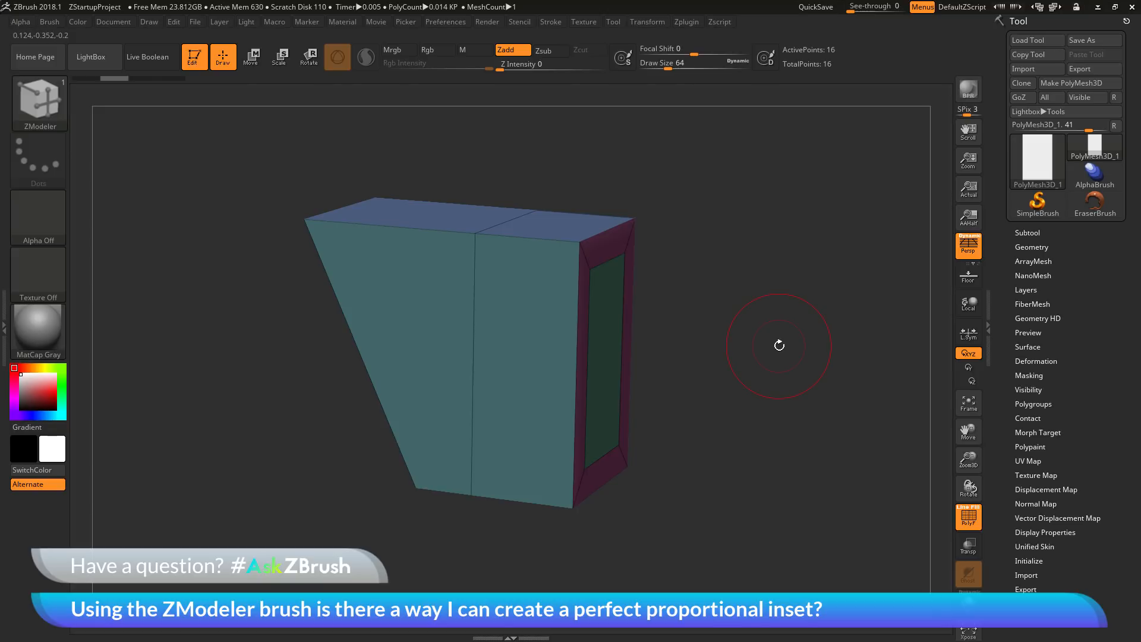
mouse_move(421, 316)
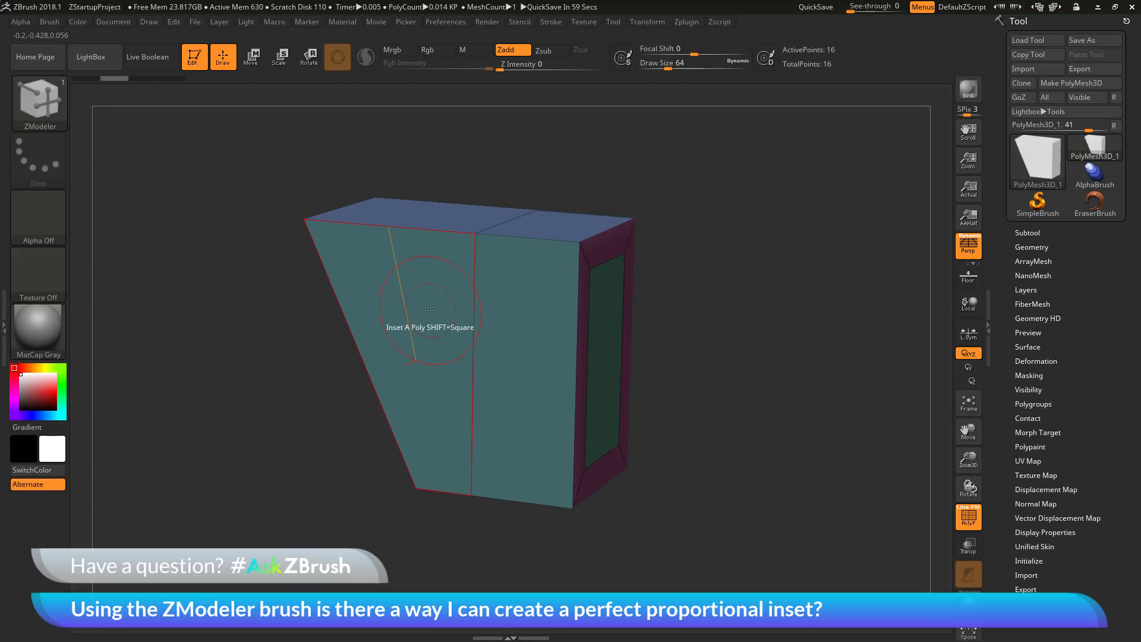
mouse_move(448, 309)
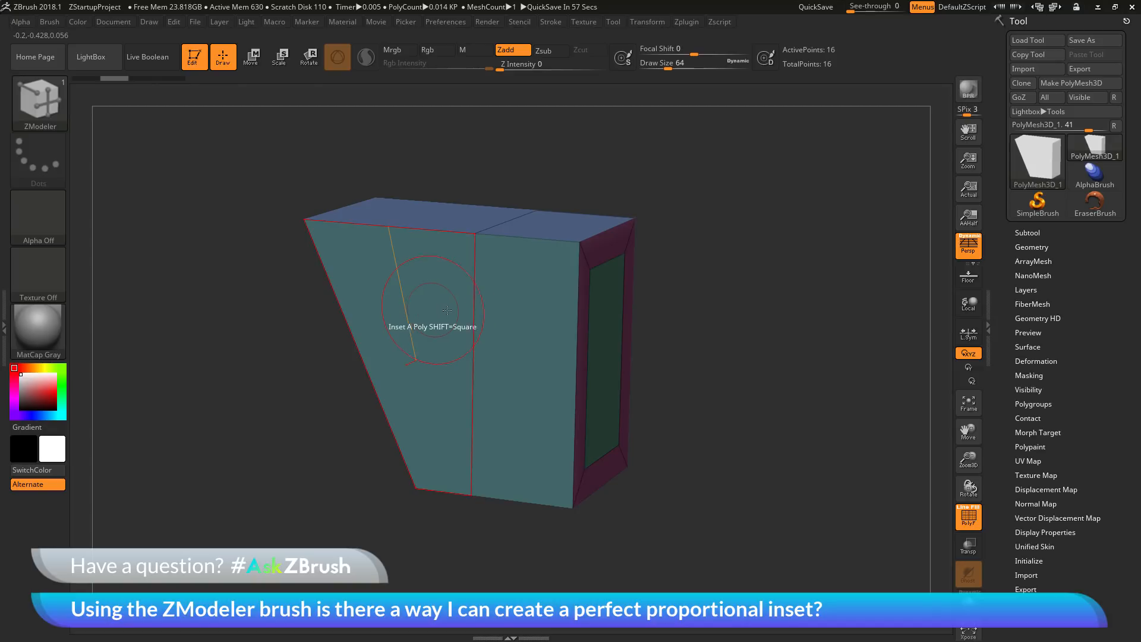
mouse_move(433, 323)
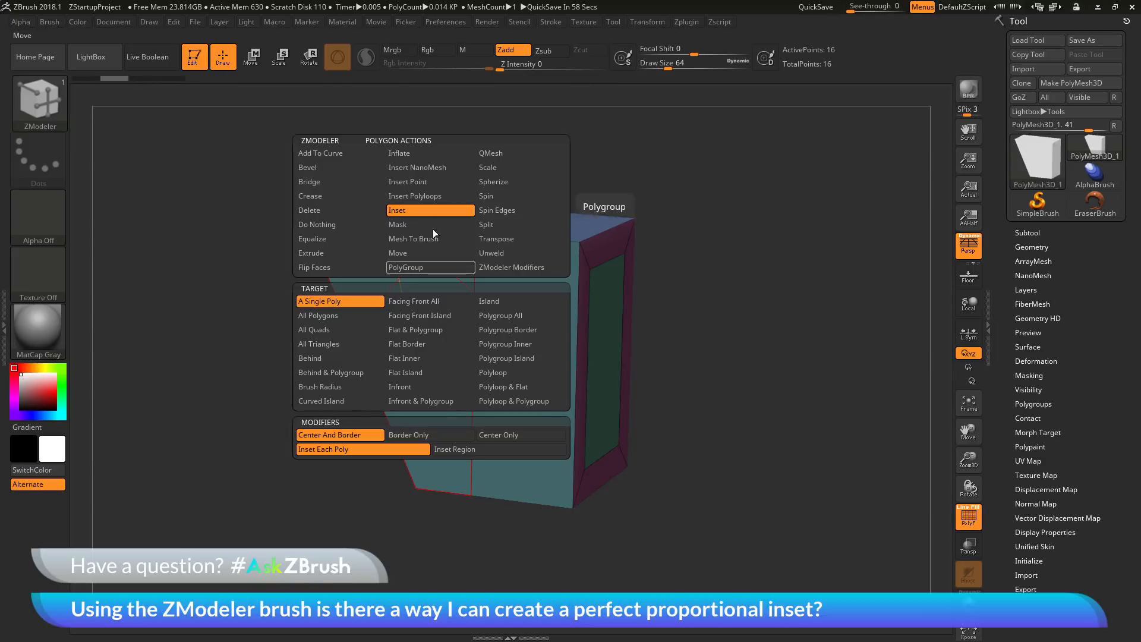
mouse_move(337, 456)
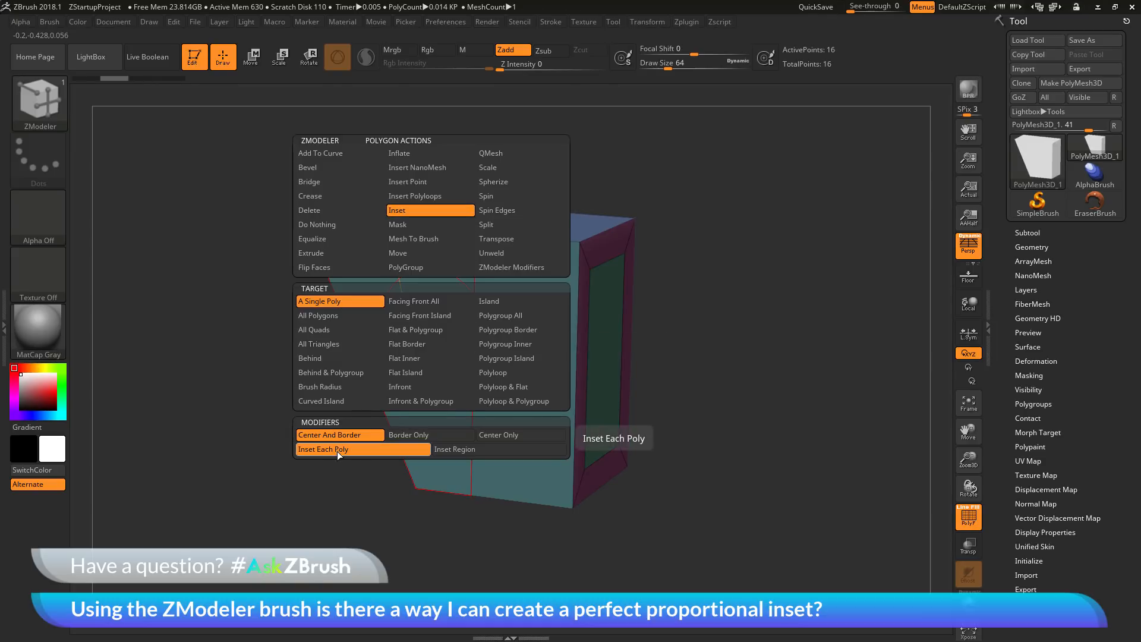
mouse_move(373, 457)
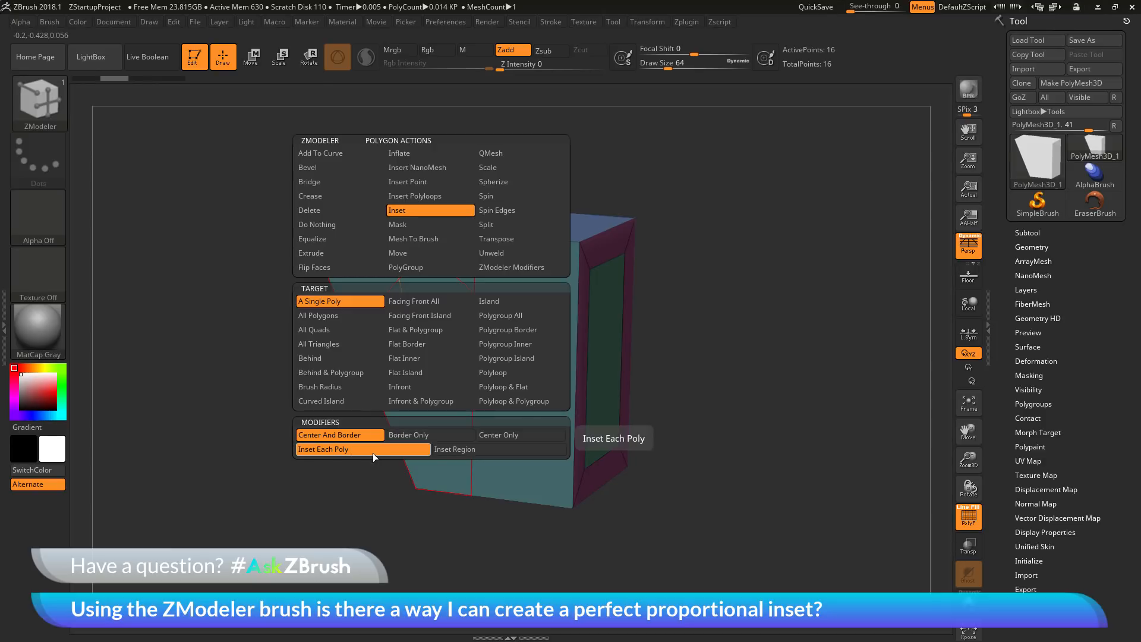
mouse_move(394, 455)
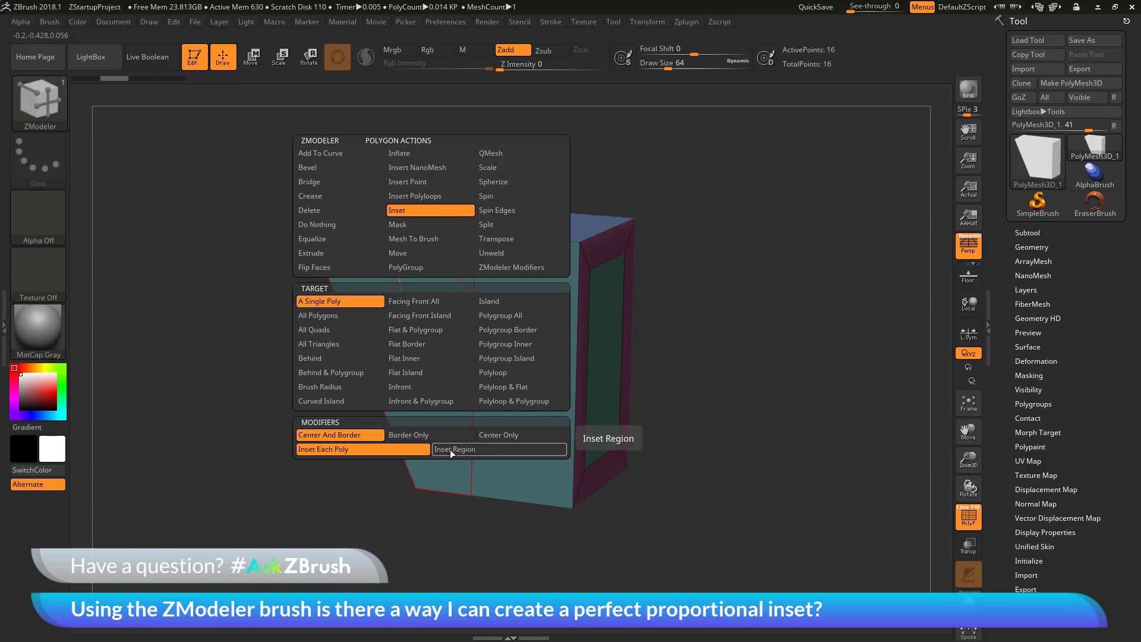
mouse_move(471, 454)
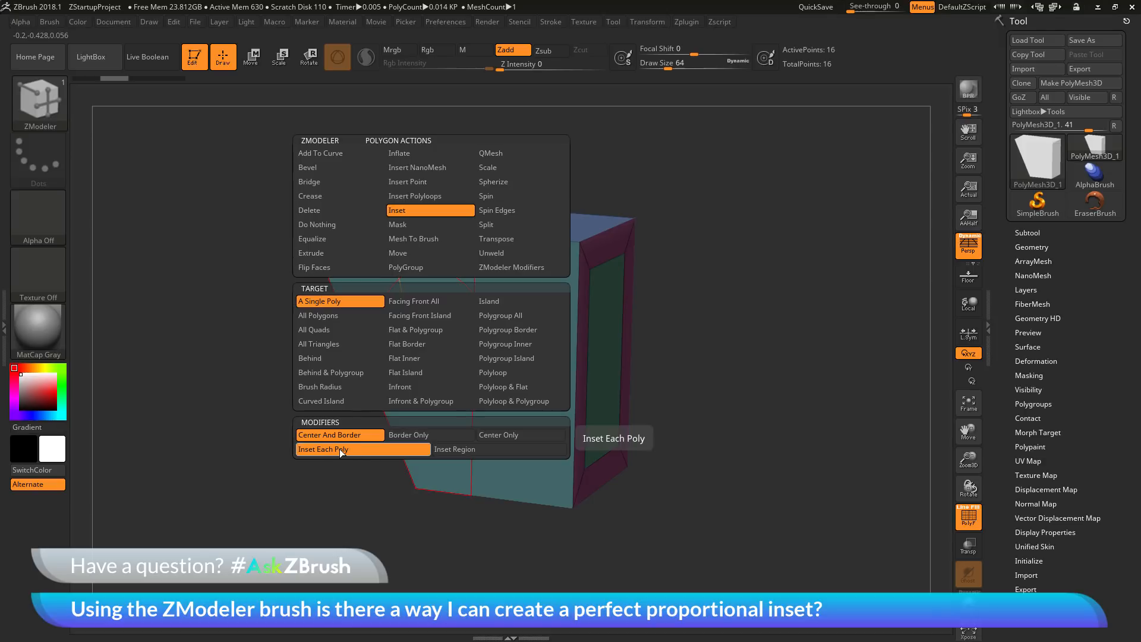
Keep Inset Each Poly under ZModeler's Modifiers so each polygon insets separately
click(323, 449)
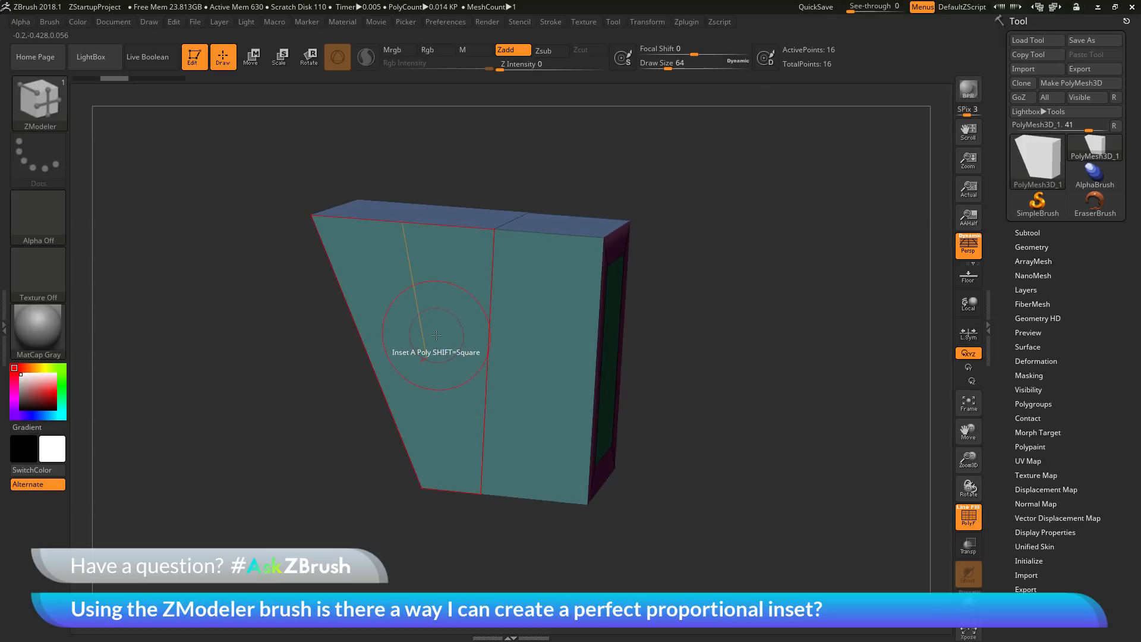